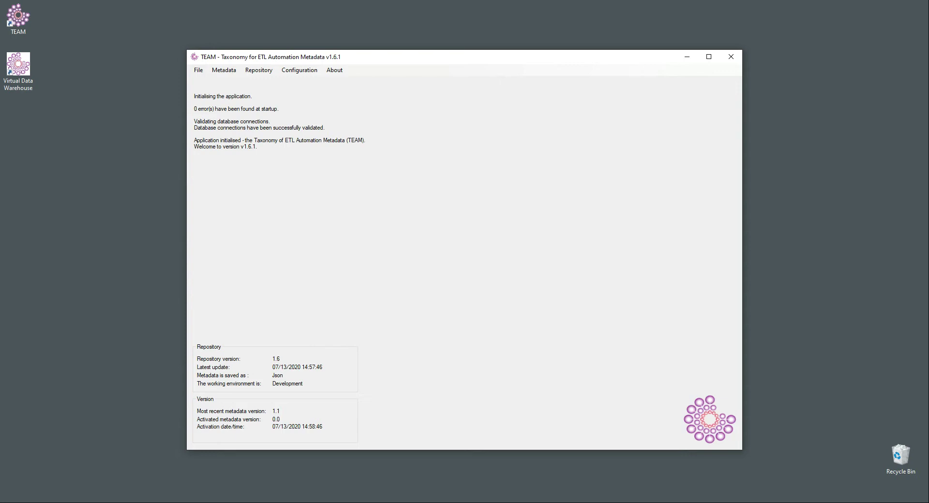
pyautogui.moveTo(382, 203)
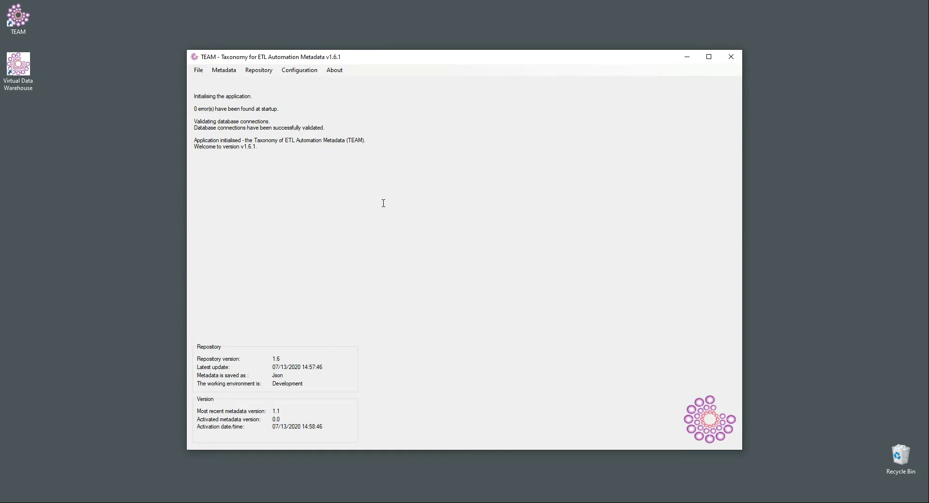
pyautogui.moveTo(367, 177)
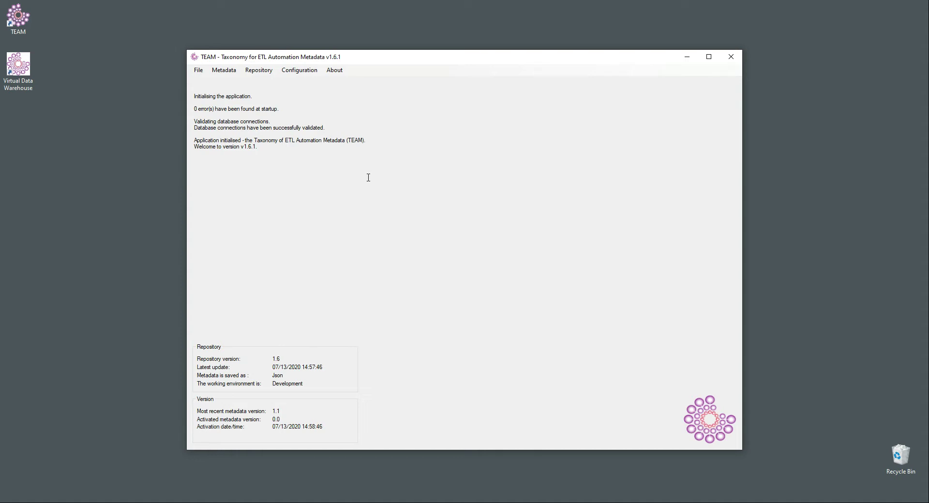
pyautogui.moveTo(244, 132)
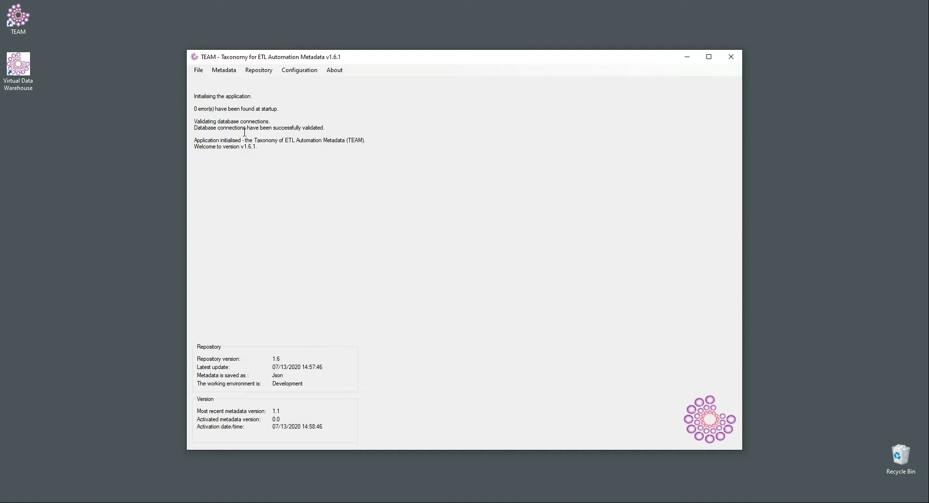
# - Open Manage metadata and maximise the automation metadata window
pyautogui.click(224, 70)
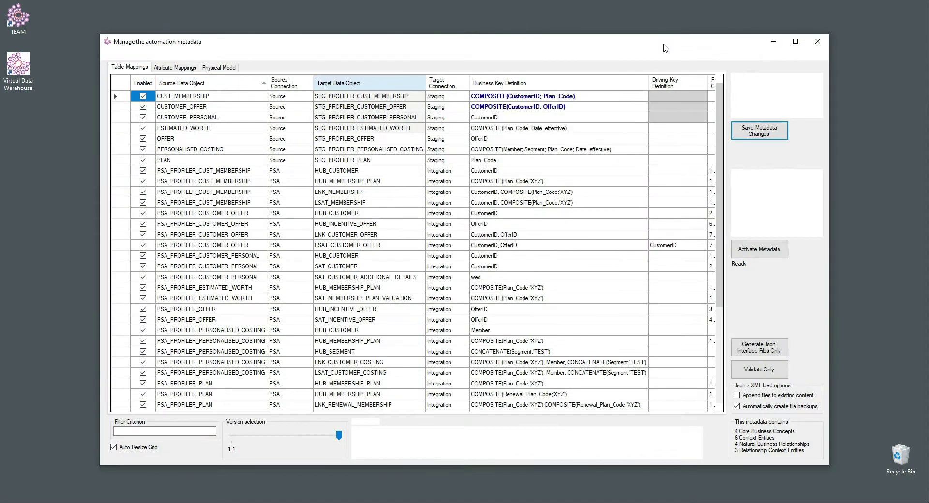
pyautogui.click(795, 41)
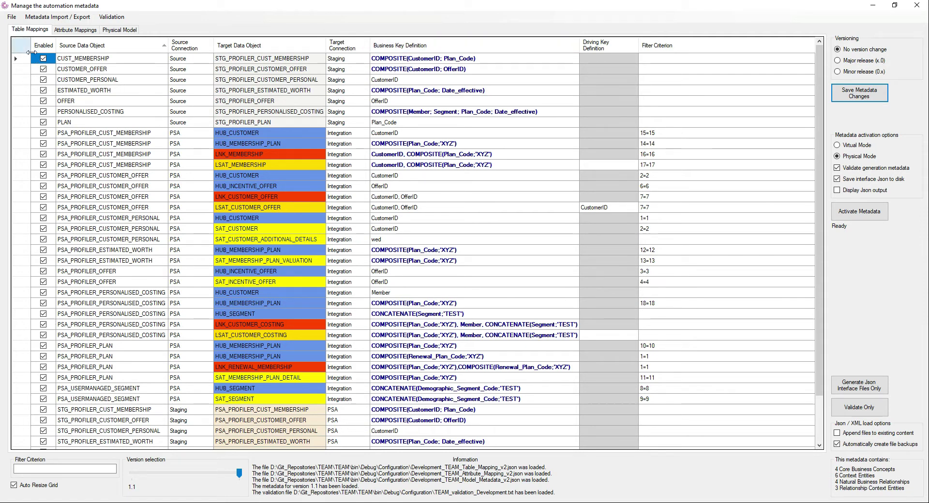
# - Save the metadata as a DGML file named DemoDGML on the Desktop
pyautogui.click(10, 16)
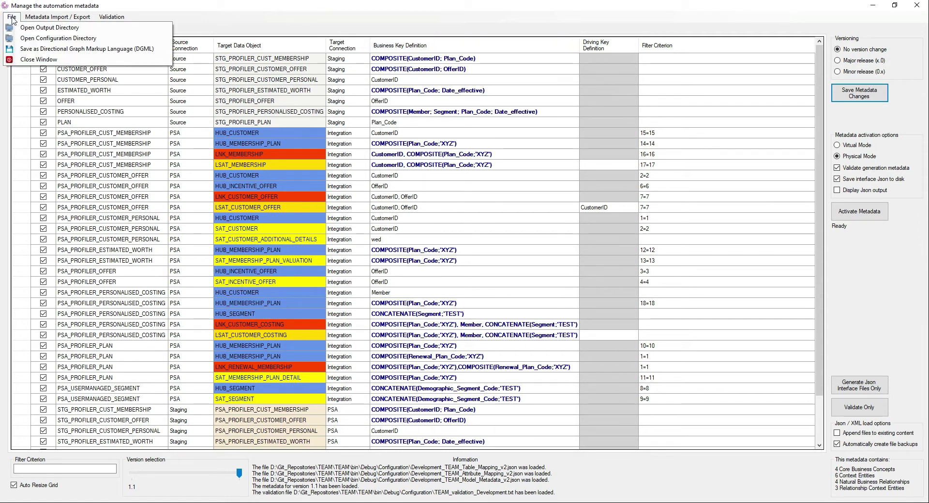
pyautogui.moveTo(87, 48)
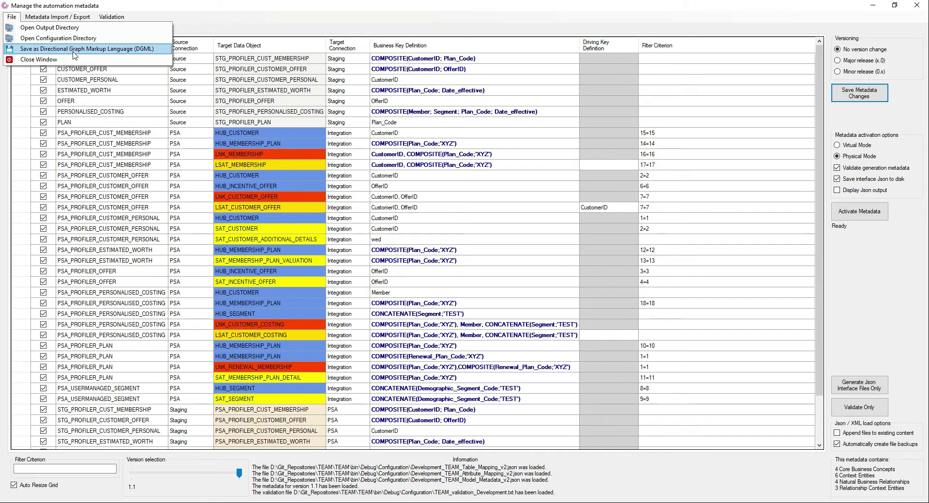
pyautogui.click(90, 49)
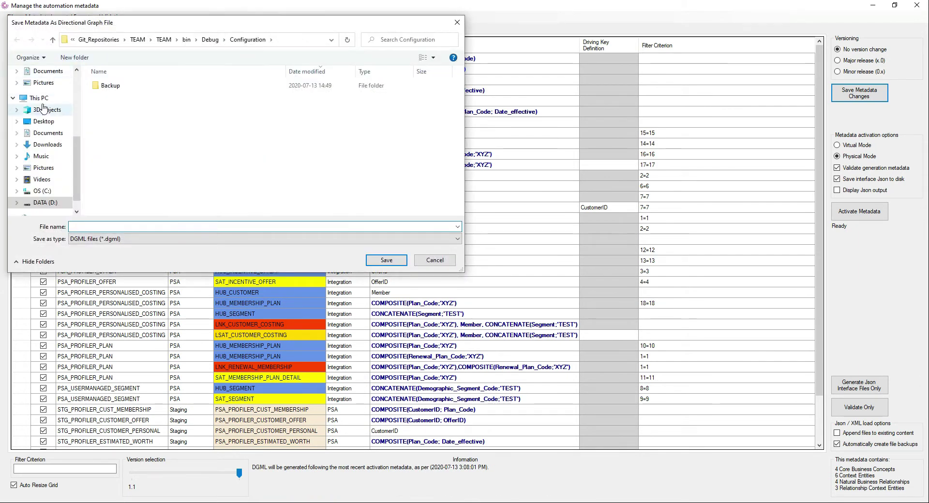
pyautogui.click(43, 121)
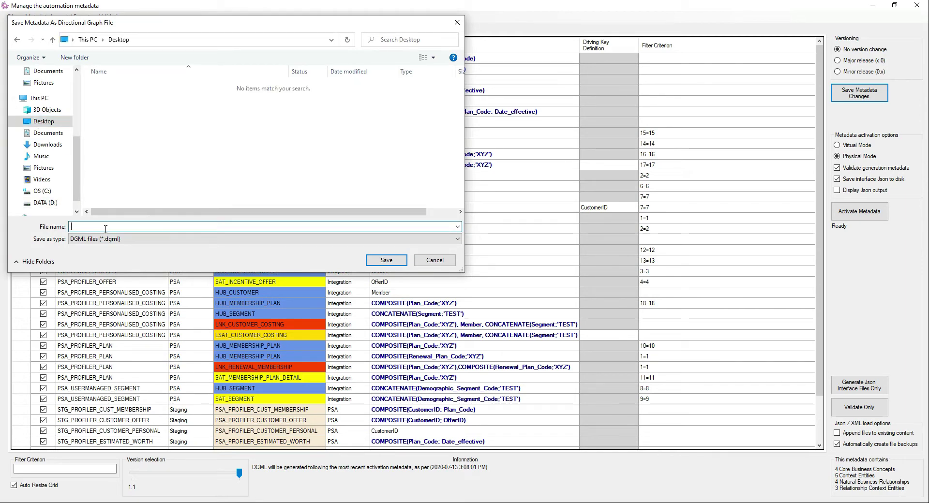
pyautogui.write('DemoDGML')
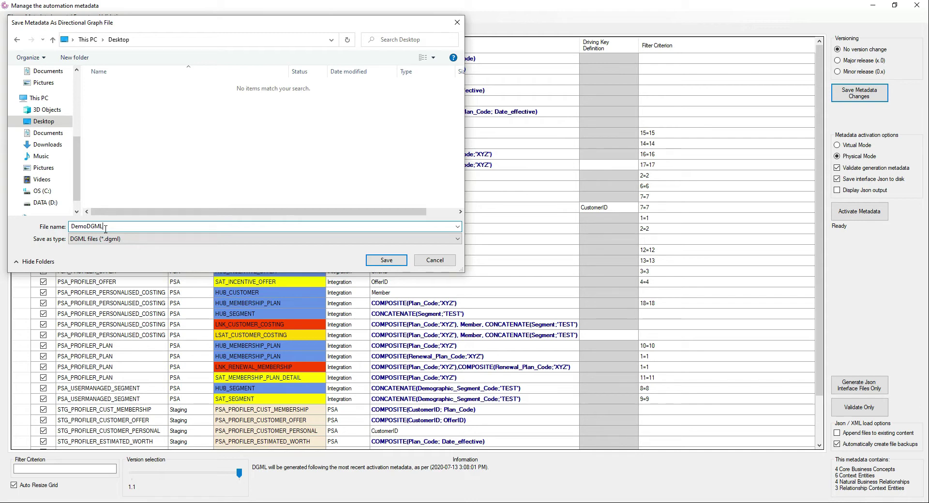
pyautogui.click(385, 260)
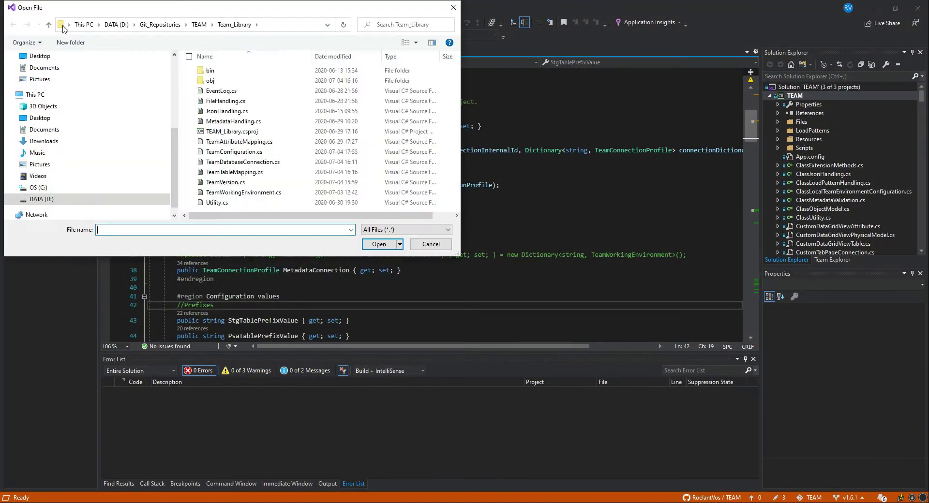
# - Open DemoDGML.dgml from the Desktop and auto-hide the Toolbox pane
pyautogui.click(39, 56)
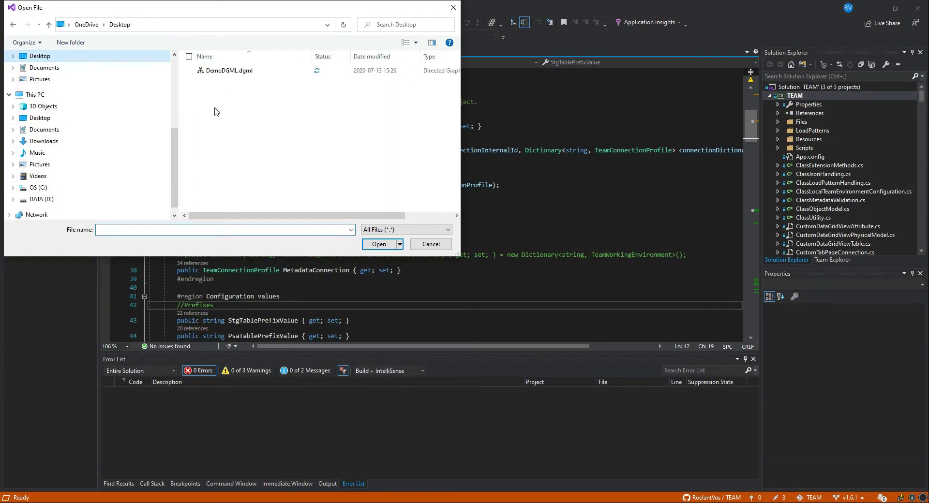
pyautogui.click(378, 244)
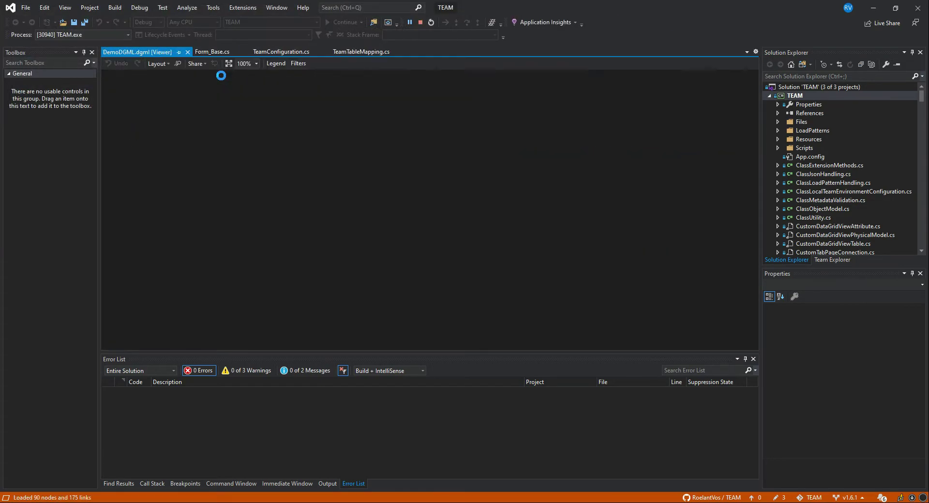
pyautogui.click(419, 22)
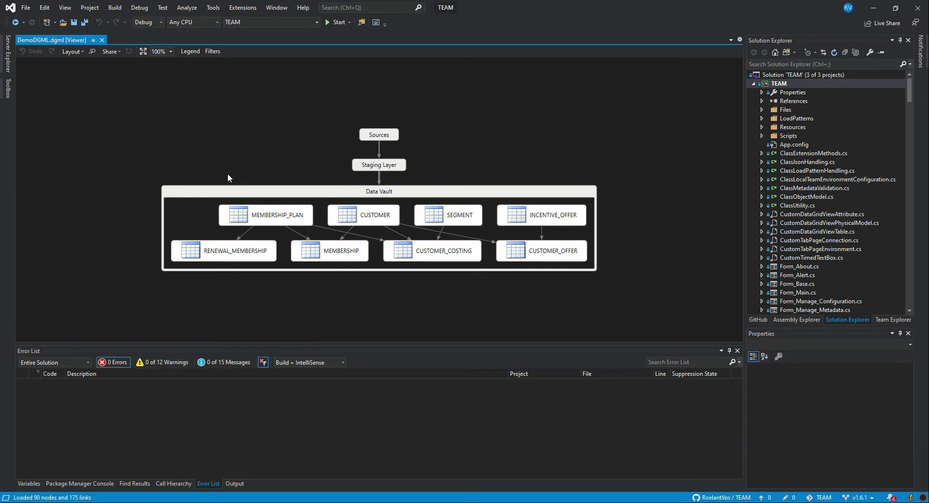
pyautogui.moveTo(334, 216)
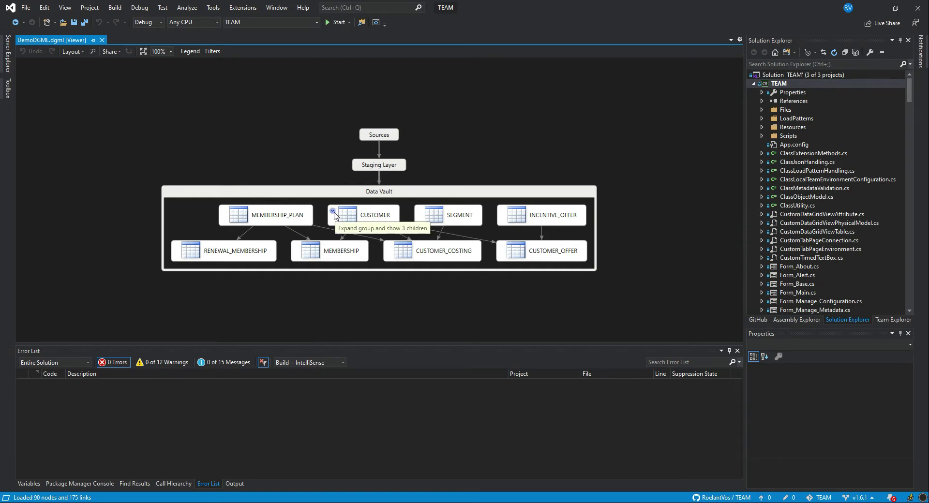
pyautogui.click(334, 214)
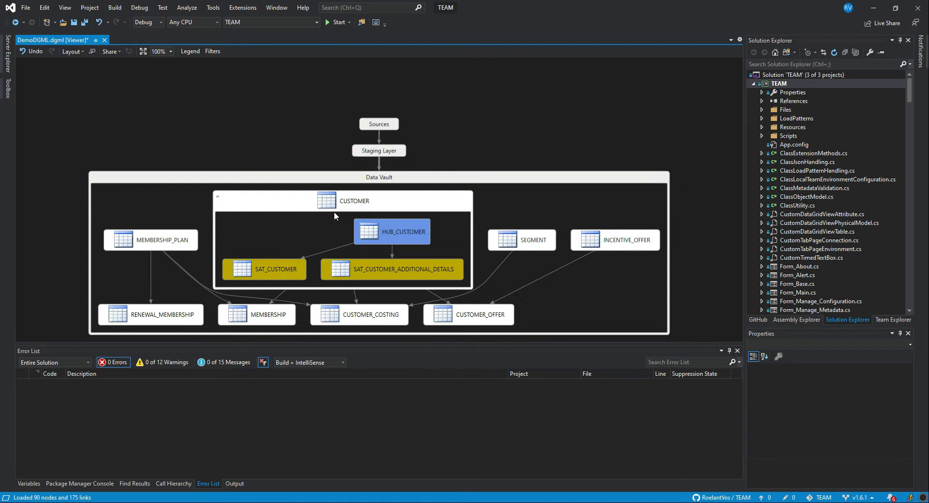
pyautogui.moveTo(219, 213)
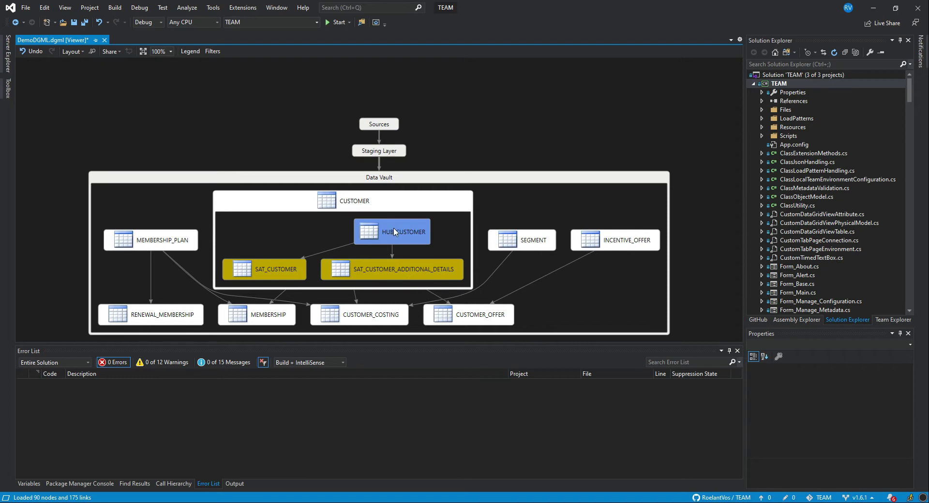
pyautogui.moveTo(380, 230)
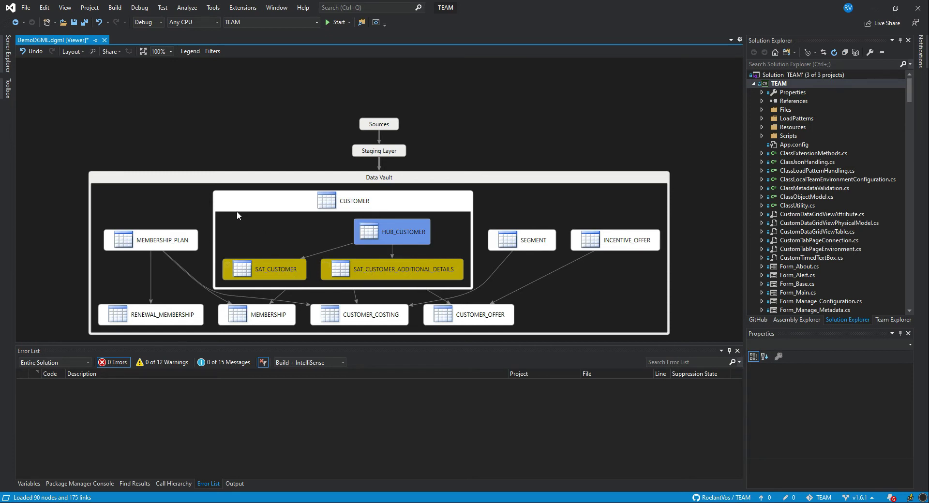
pyautogui.click(218, 196)
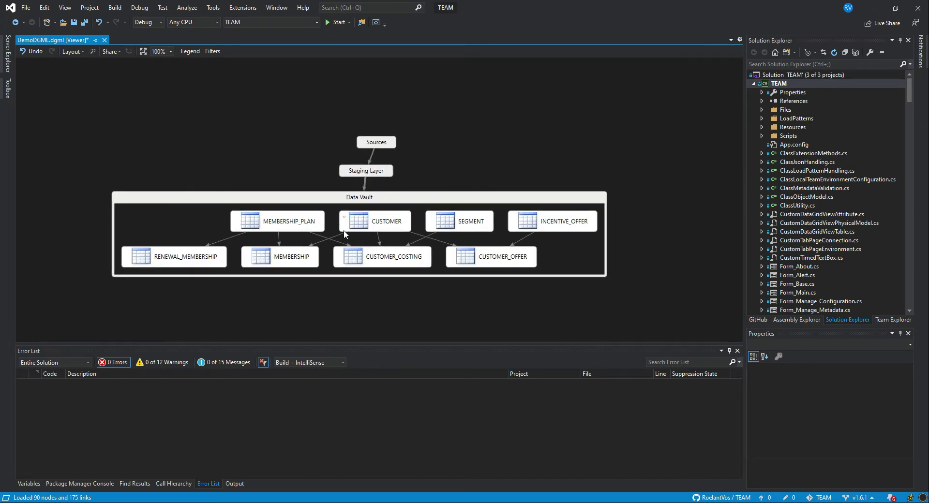
pyautogui.moveTo(393, 224)
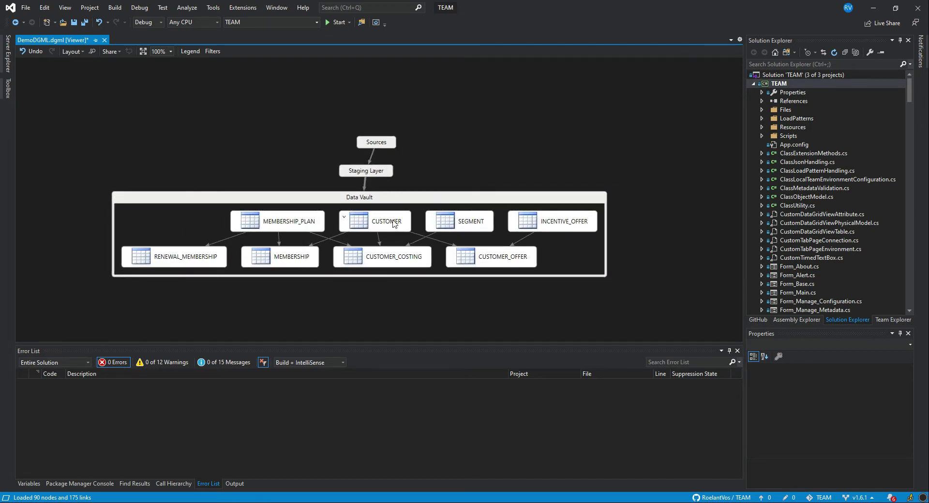
pyautogui.moveTo(382, 225)
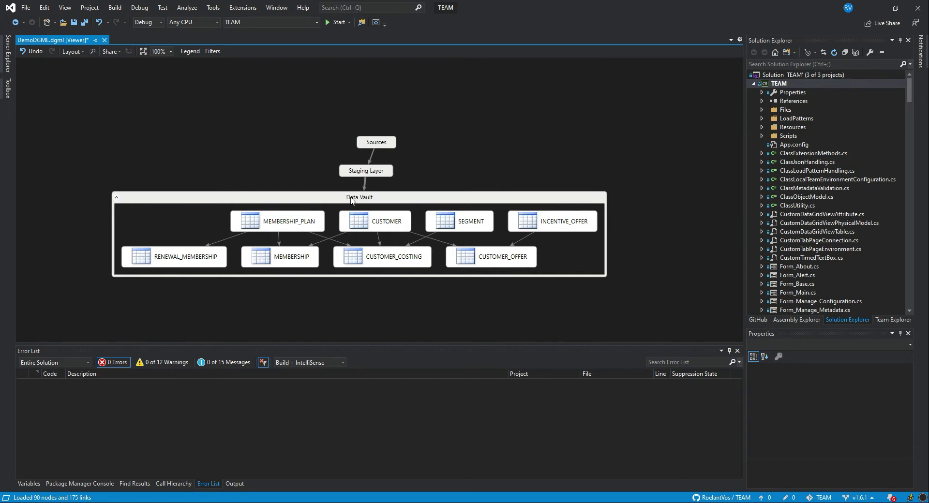
pyautogui.moveTo(379, 209)
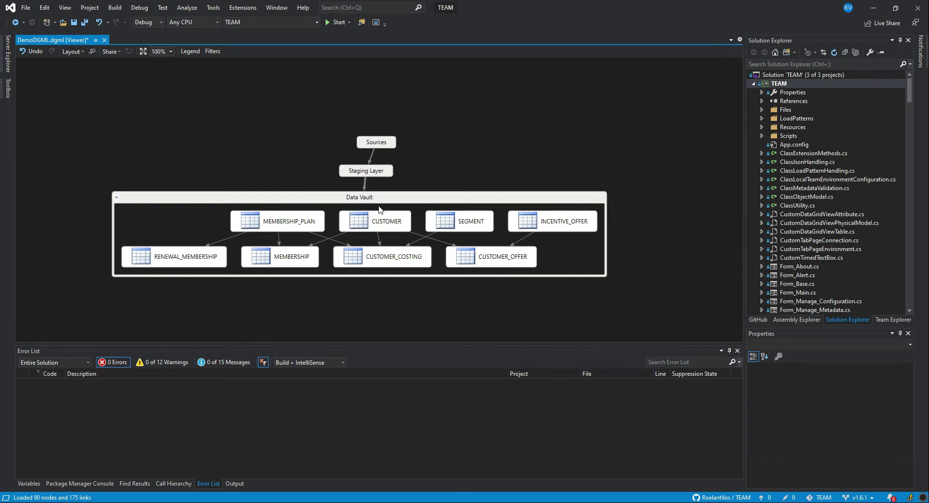
pyautogui.moveTo(321, 201)
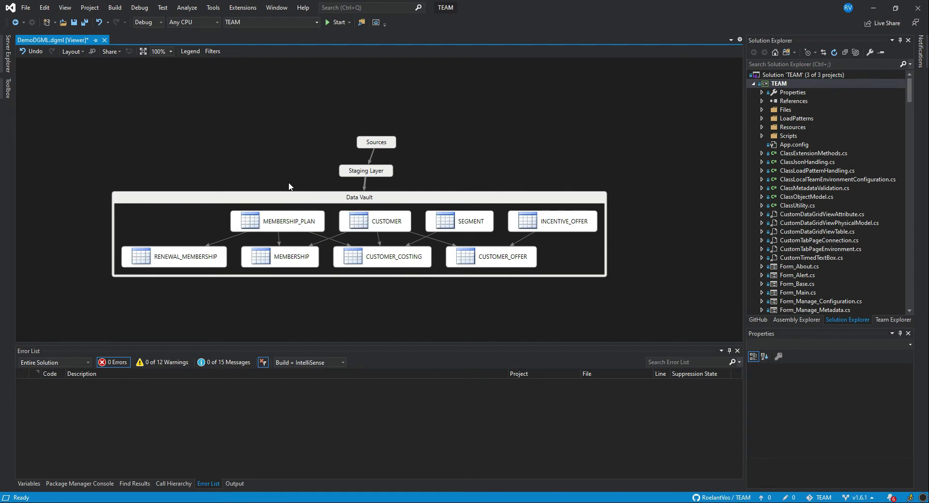
# - Expand the CUSTOMER group and select HUB_CUSTOMER to view its properties
pyautogui.click(374, 221)
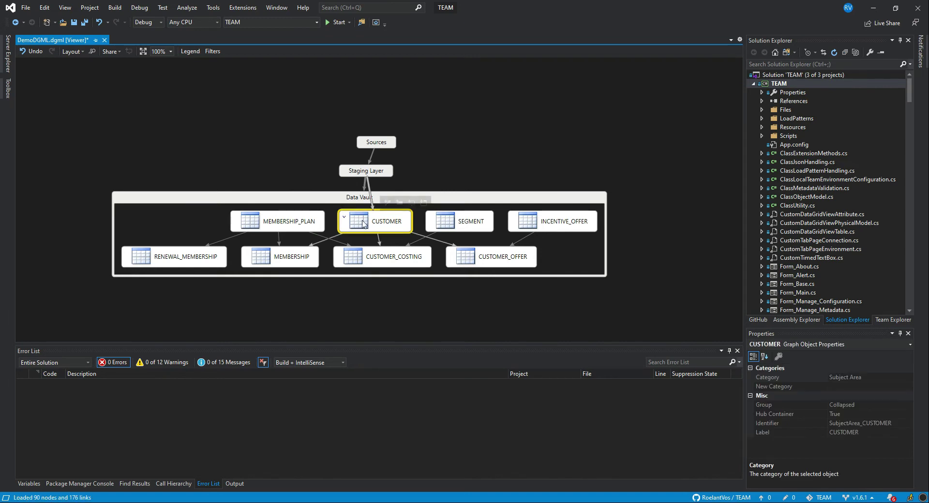
pyautogui.moveTo(364, 233)
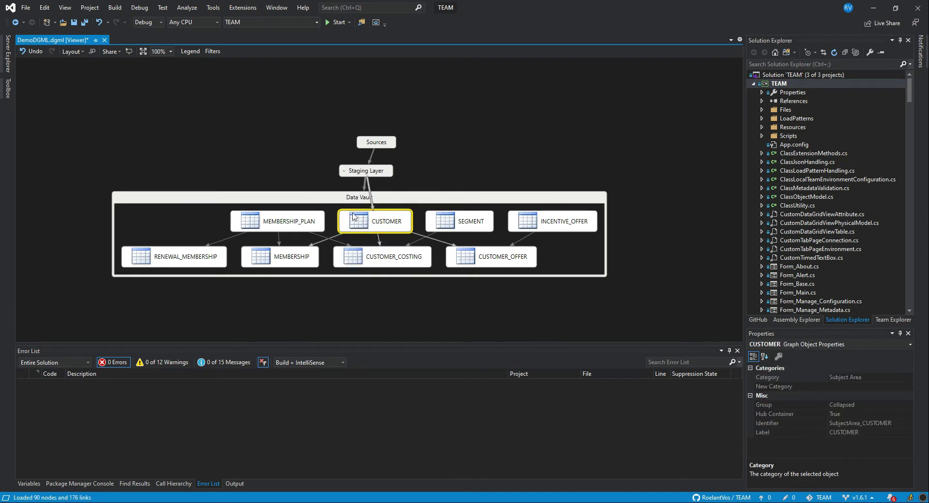
pyautogui.doubleClick(385, 221)
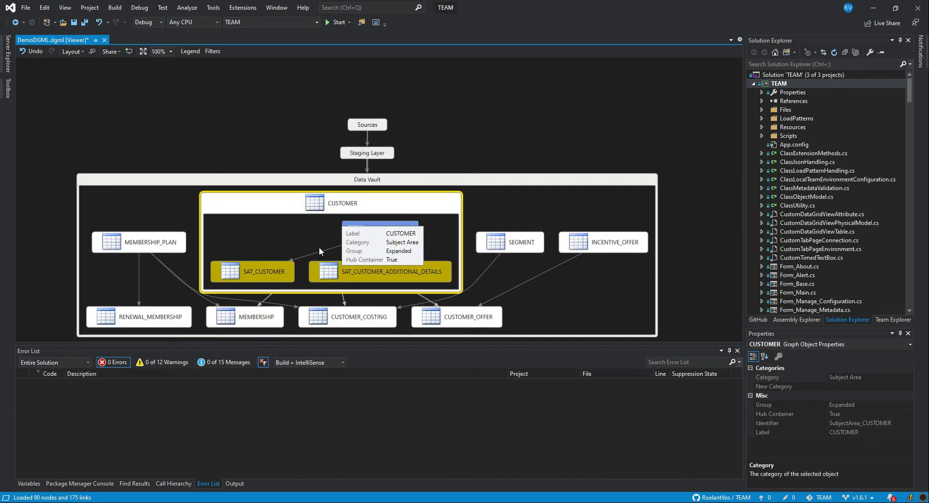
pyautogui.click(379, 232)
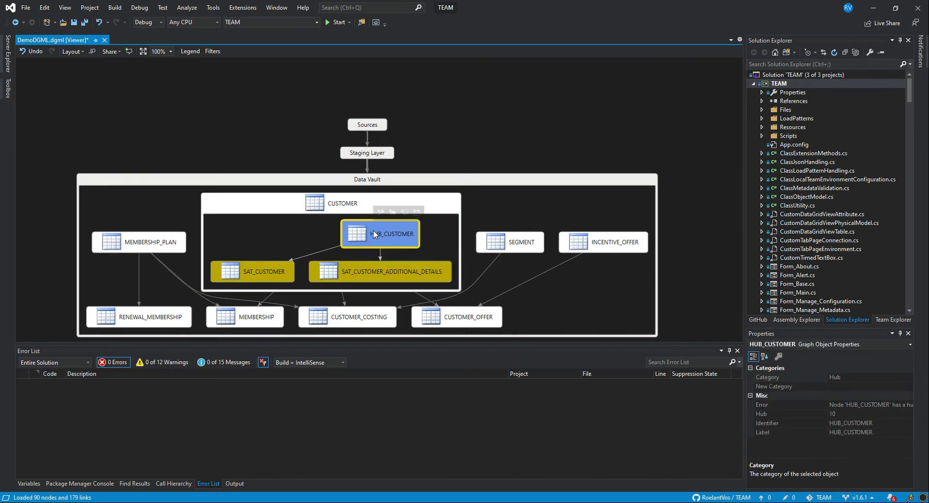
pyautogui.moveTo(379, 233)
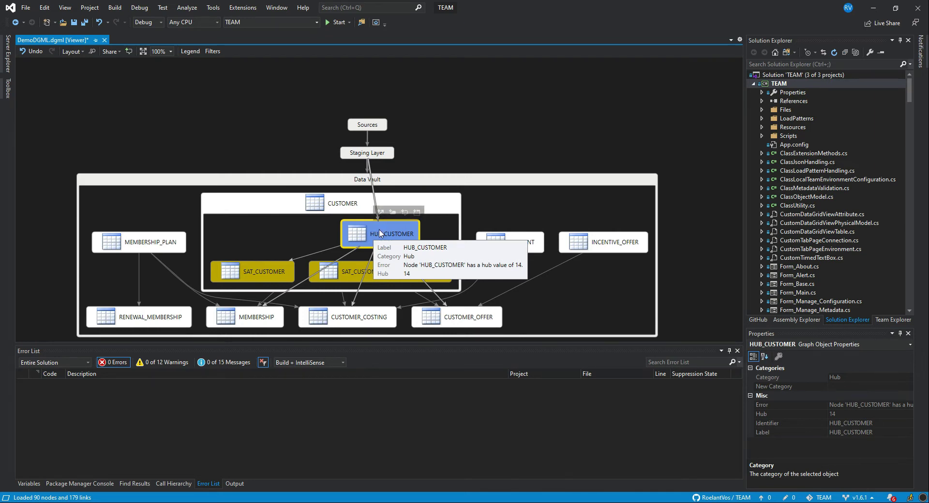
pyautogui.moveTo(379, 260)
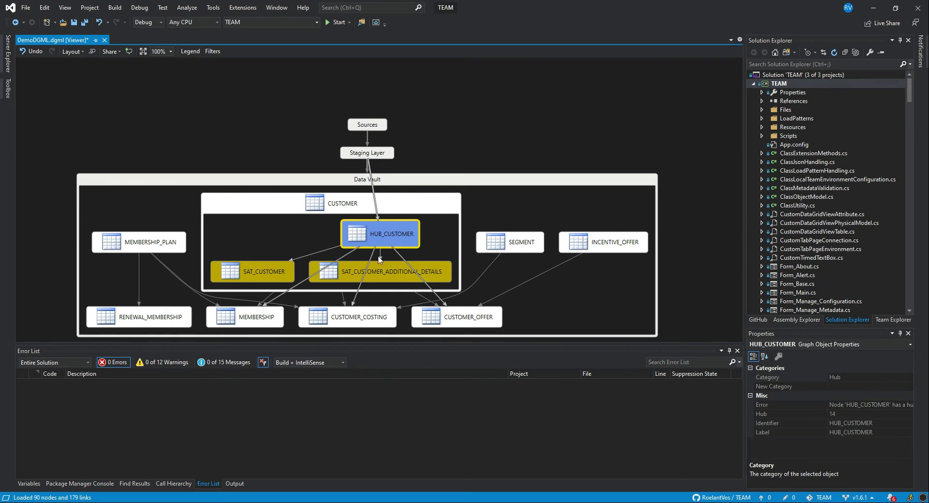
pyautogui.moveTo(500, 247)
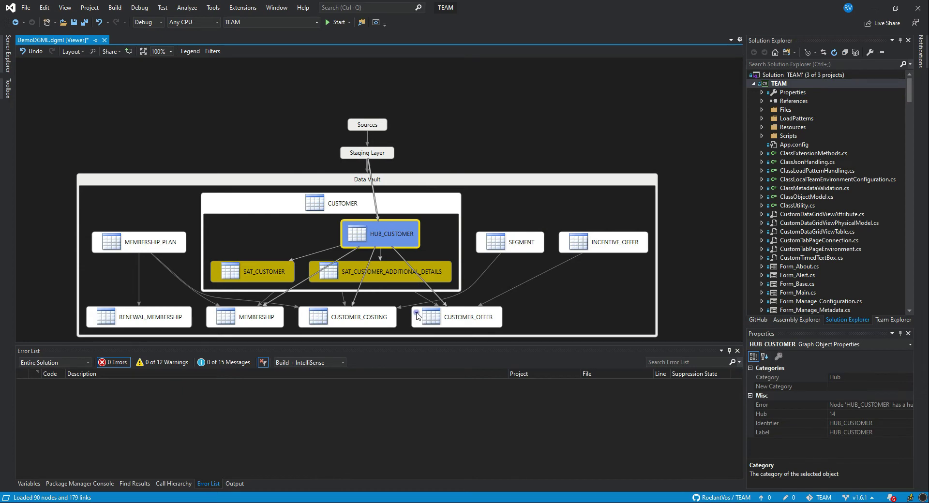
pyautogui.scroll(3)
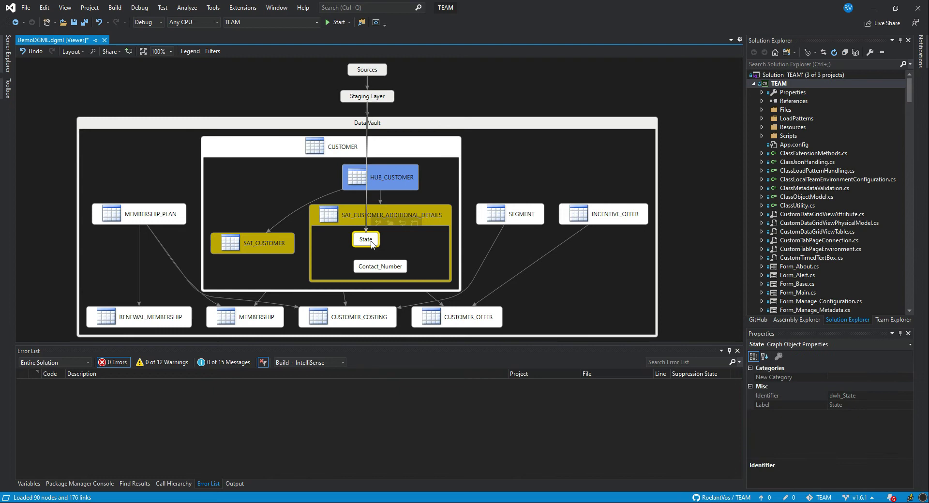
pyautogui.moveTo(366, 239)
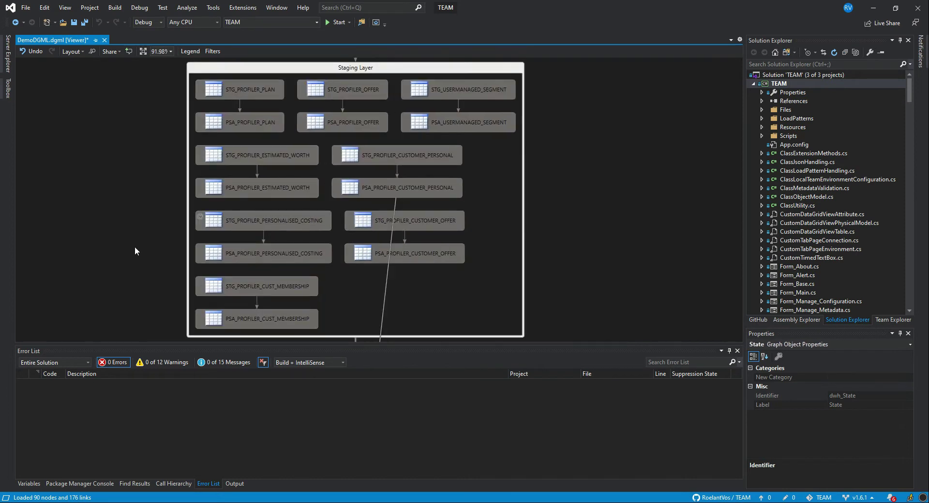
# - Scroll down past the expanded STG and PSA tables to the Data Vault group
pyautogui.scroll(-3)
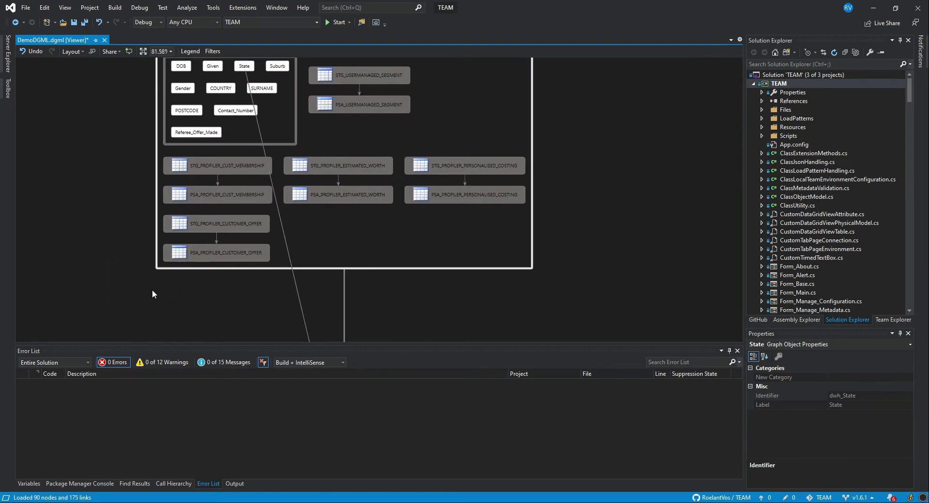
pyautogui.moveTo(175, 333)
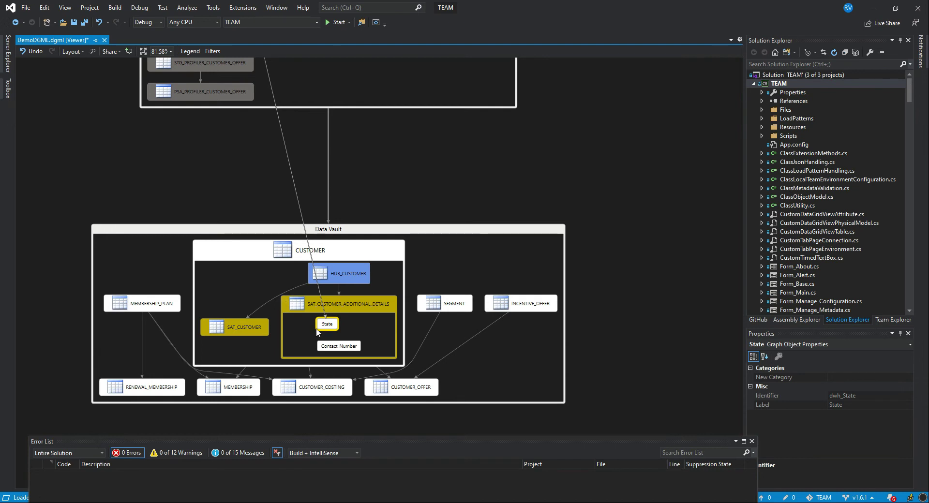
# - Select HUB_CUSTOMER to highlight its incoming staging-table links
pyautogui.click(338, 273)
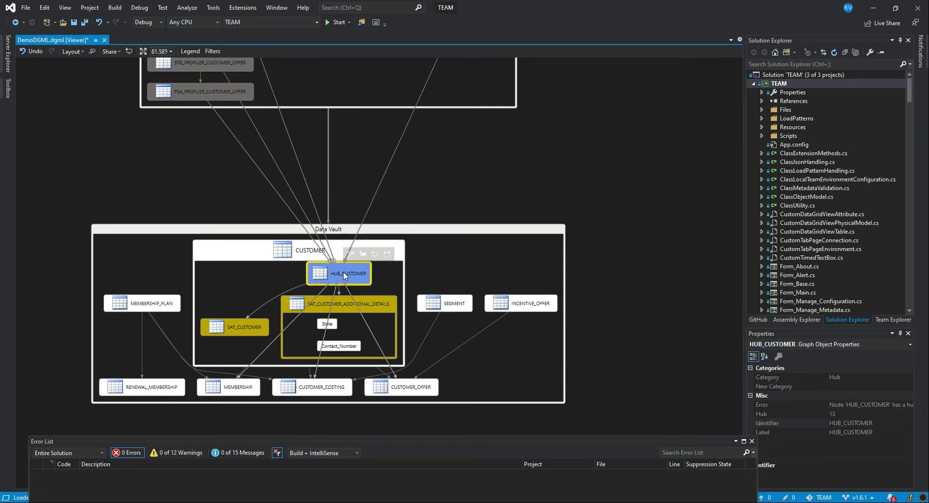
pyautogui.moveTo(344, 273)
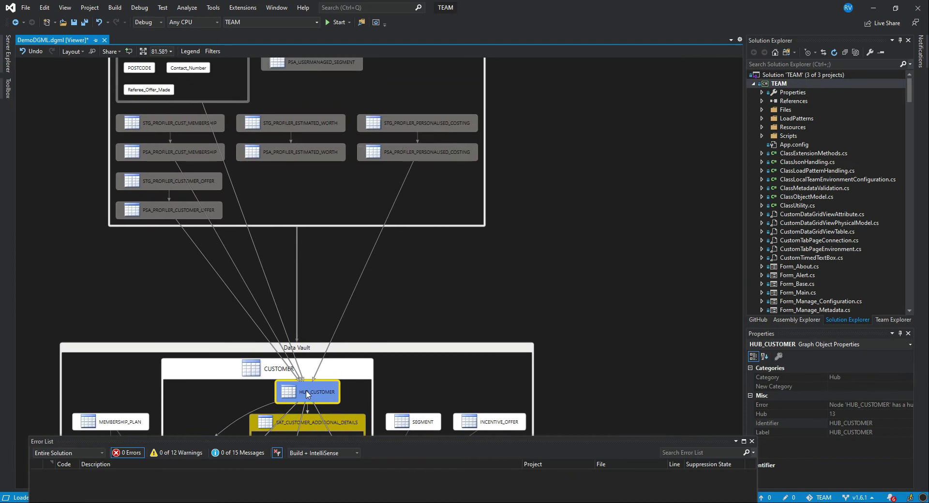
pyautogui.moveTo(265, 326)
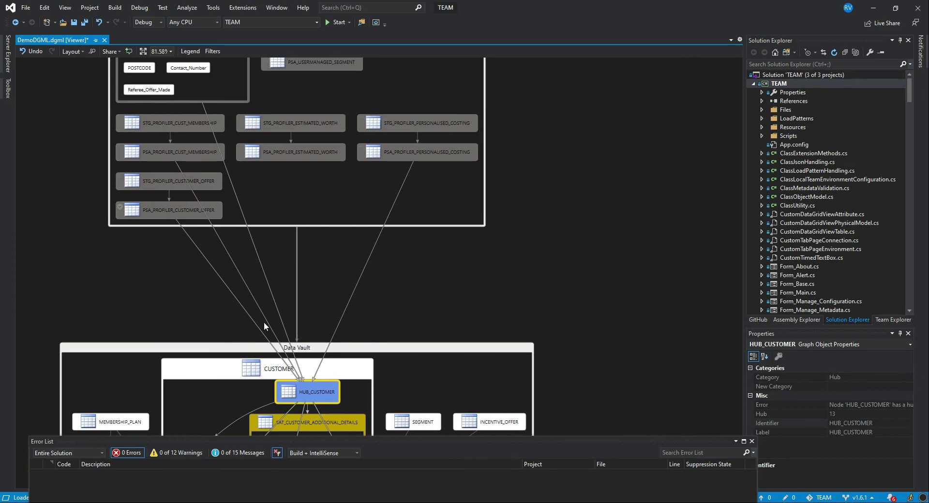
pyautogui.moveTo(355, 291)
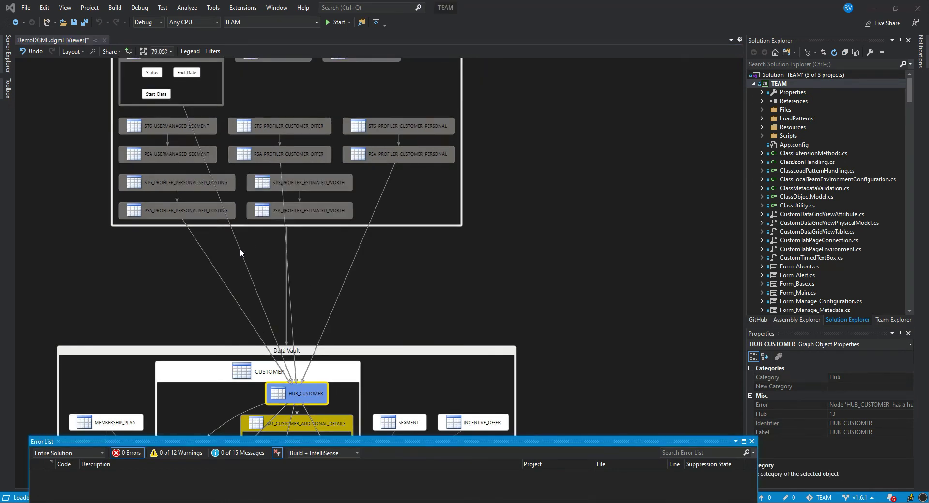
pyautogui.click(239, 244)
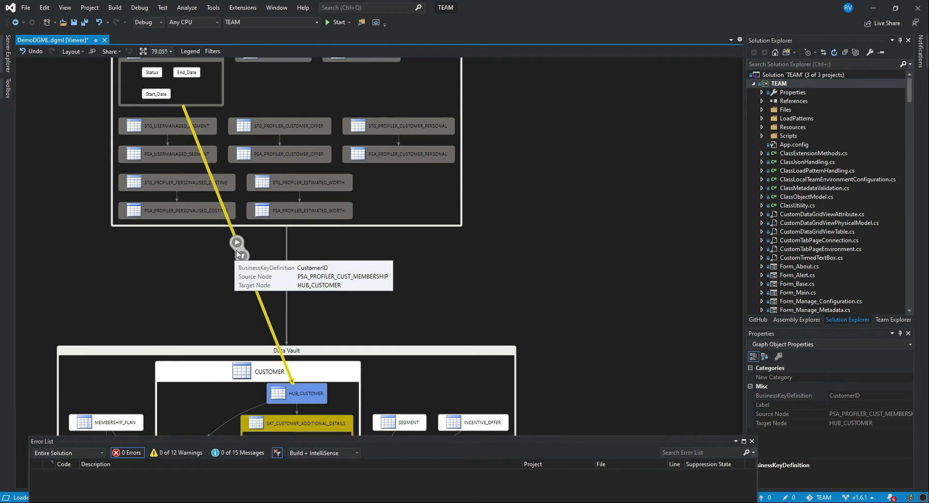
pyautogui.moveTo(240, 267)
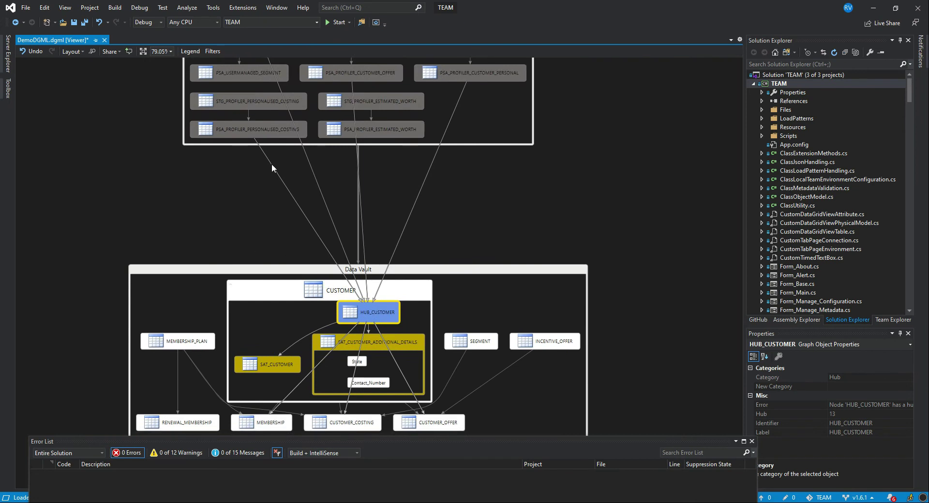
pyautogui.moveTo(320, 327)
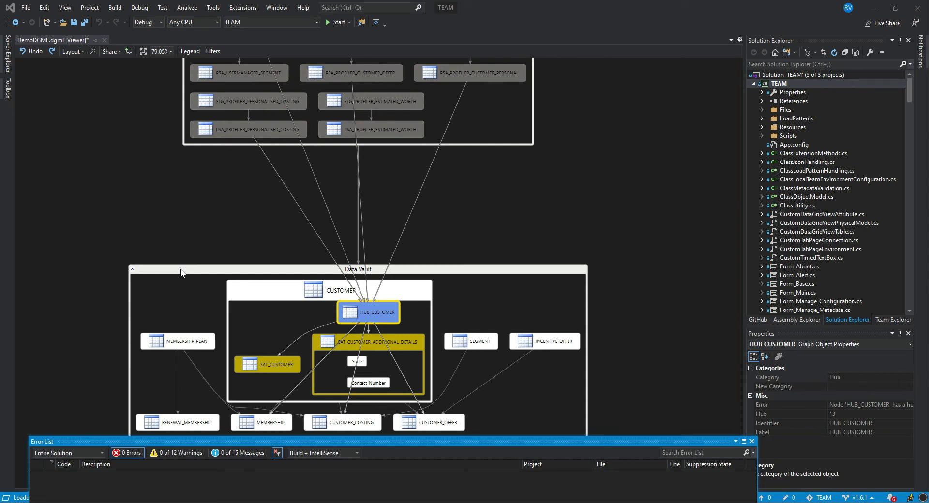
pyautogui.moveTo(289, 320)
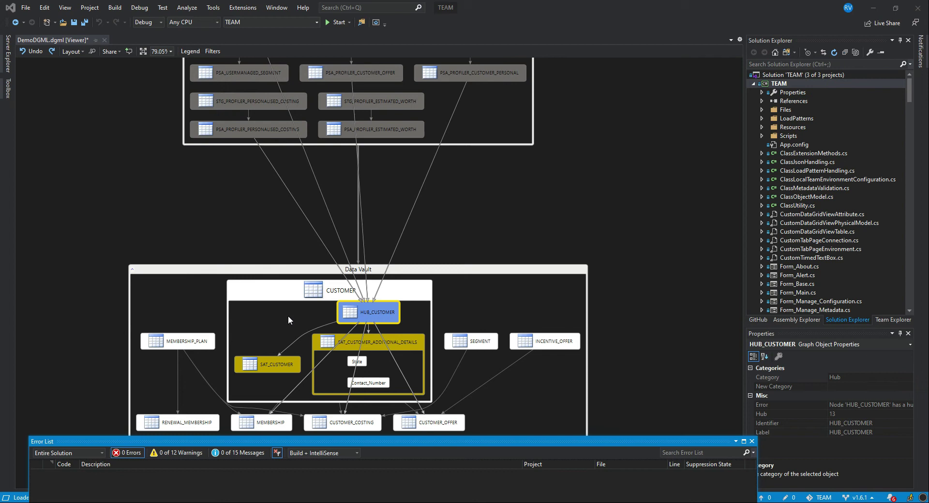
pyautogui.moveTo(290, 364)
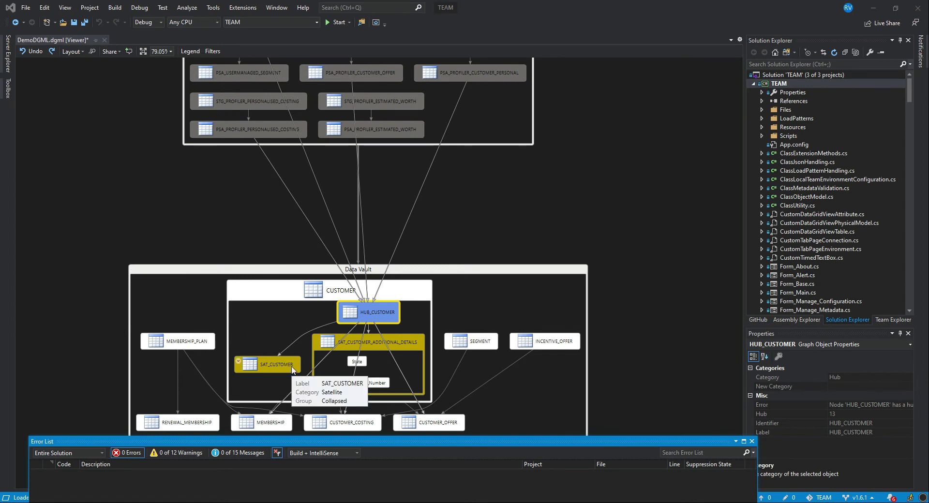
pyautogui.moveTo(280, 357)
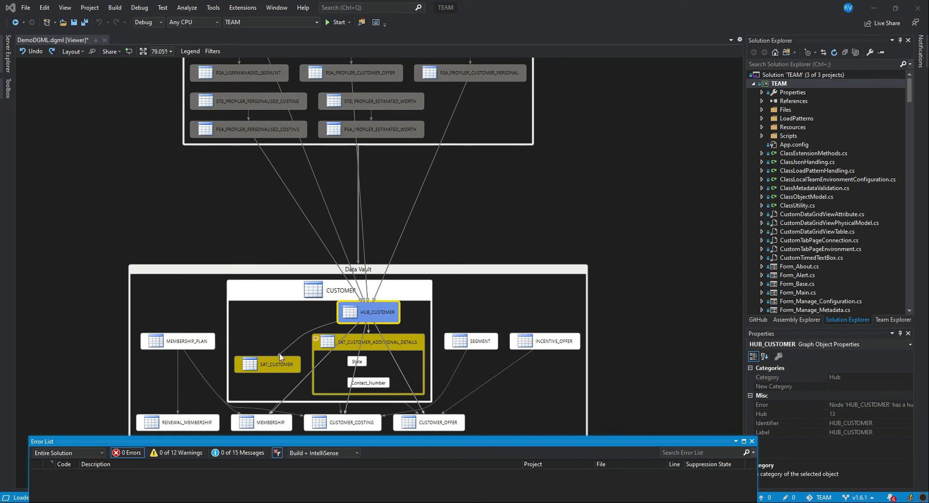
# - Expand SAT_CUSTOMER and move GIVEN_NAME into SAT_CUSTOMER_ADDITIONAL_DETAILS
pyautogui.click(266, 363)
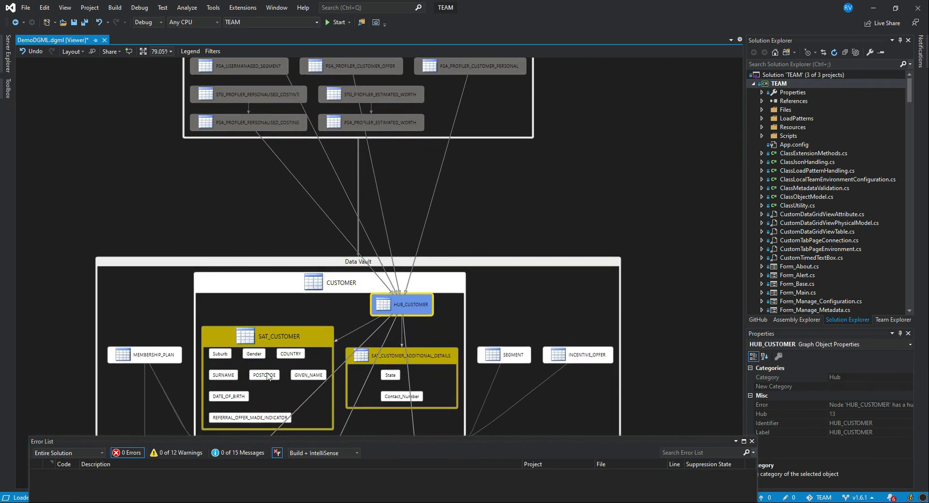
pyautogui.moveTo(302, 373)
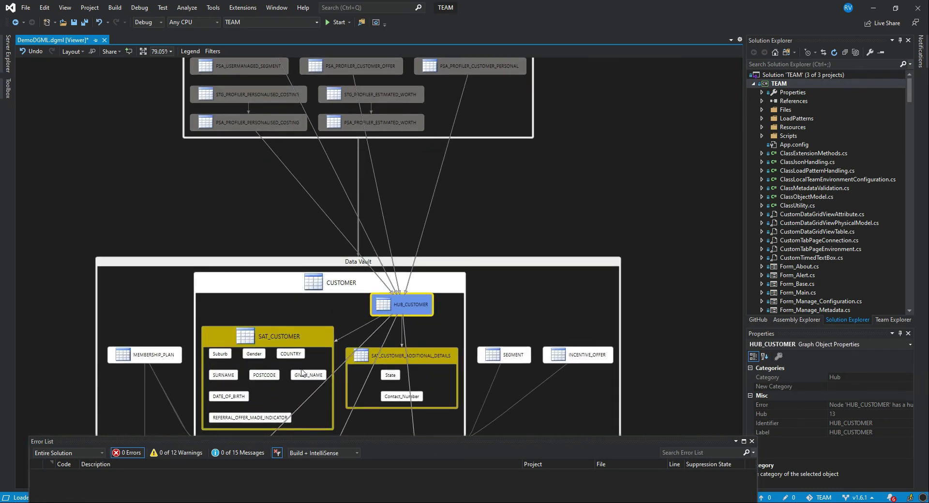
pyautogui.moveTo(300, 395)
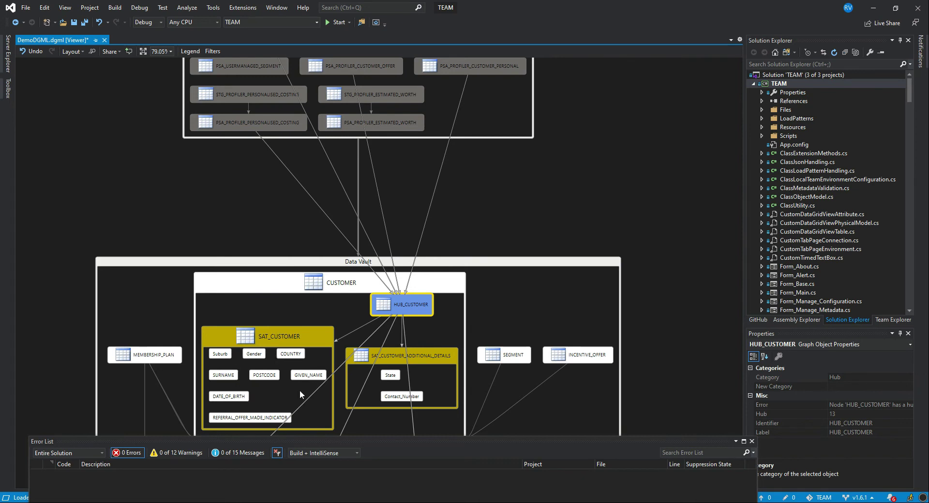
pyautogui.moveTo(267, 403)
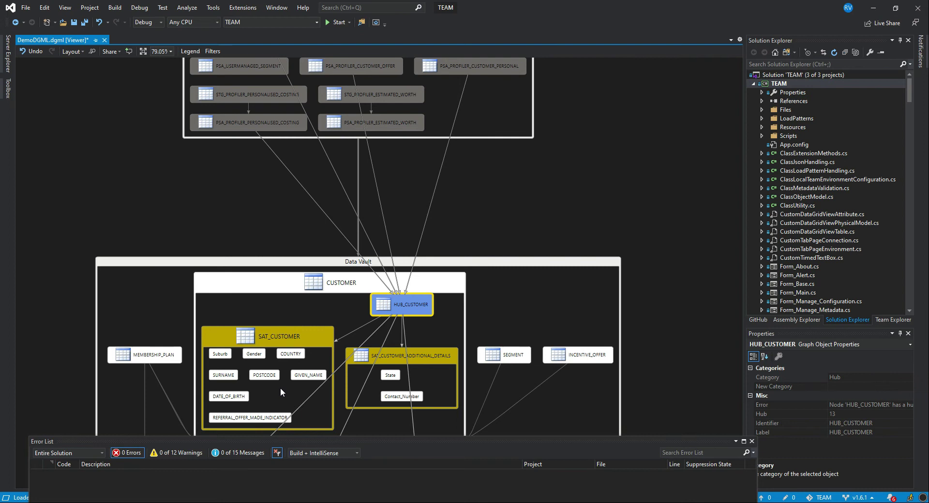
pyautogui.click(308, 374)
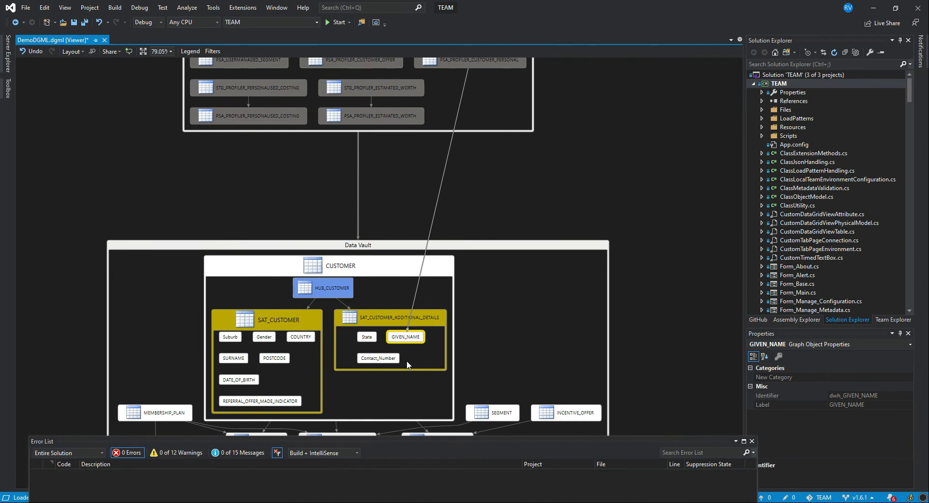
pyautogui.moveTo(395, 353)
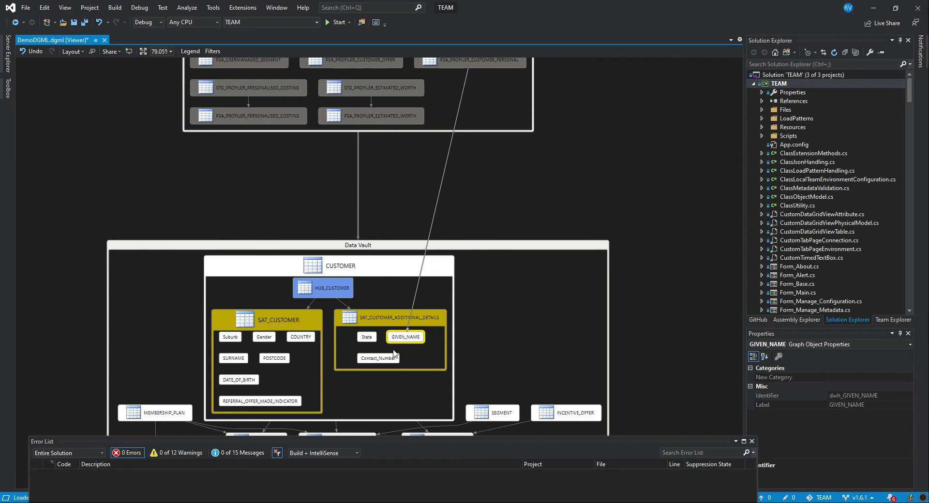
pyautogui.moveTo(226, 257)
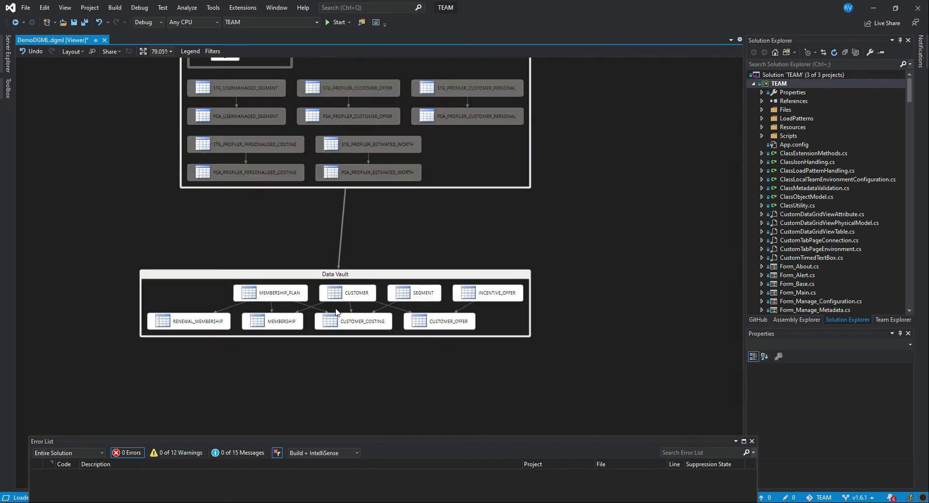
pyautogui.moveTo(324, 293)
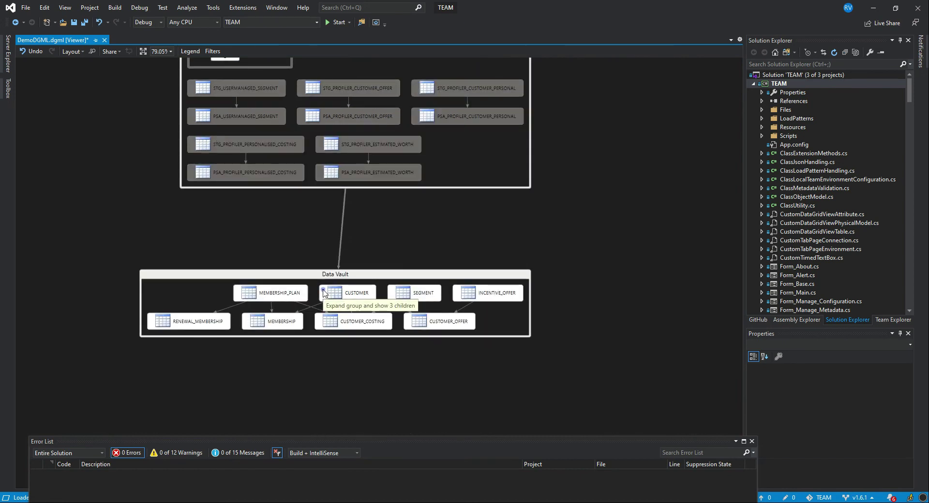
# - Re-expand CUSTOMER and select GIVEN_NAME to see its staging link
pyautogui.click(324, 292)
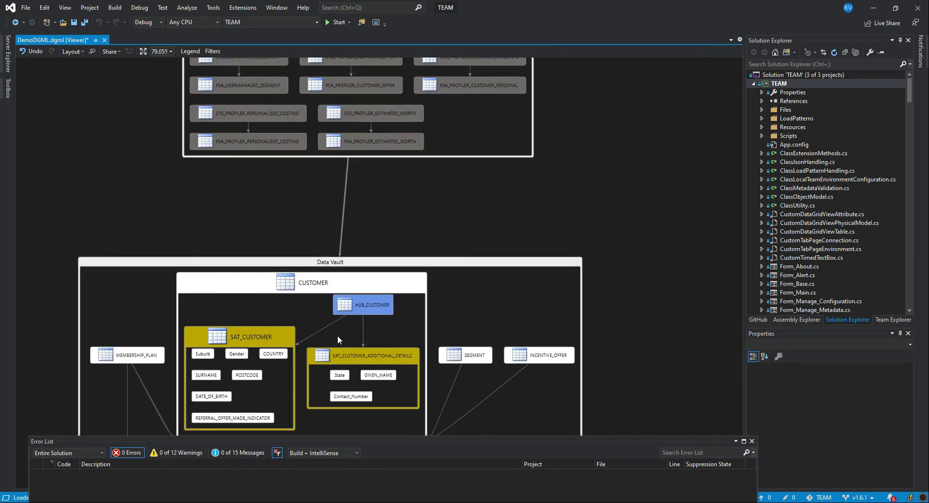
pyautogui.moveTo(415, 388)
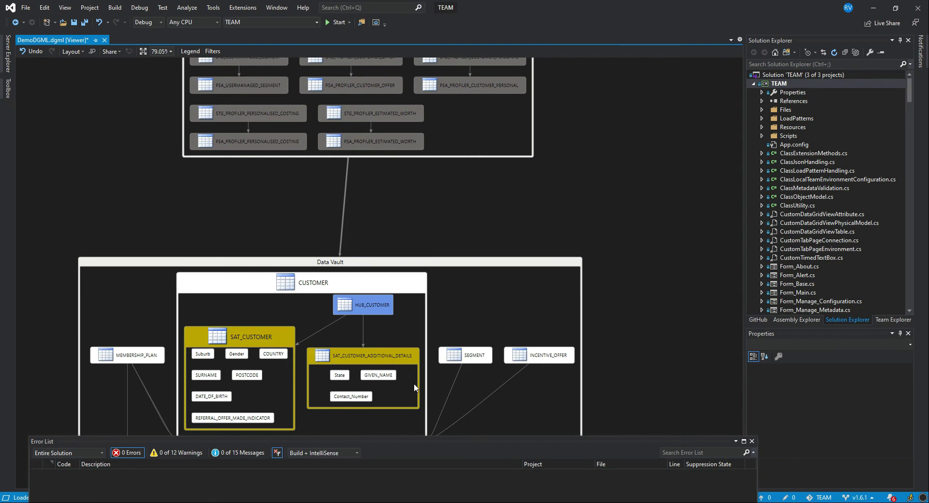
pyautogui.moveTo(274, 399)
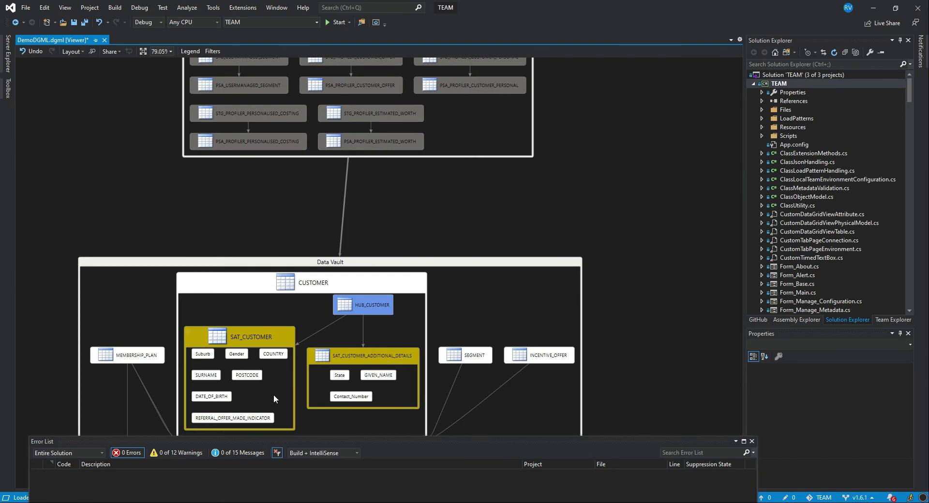
pyautogui.click(377, 375)
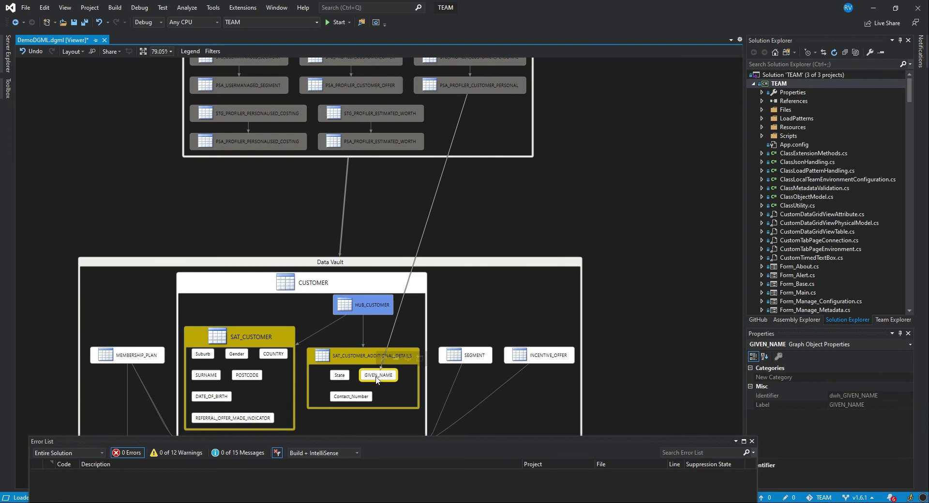
pyautogui.moveTo(377, 374)
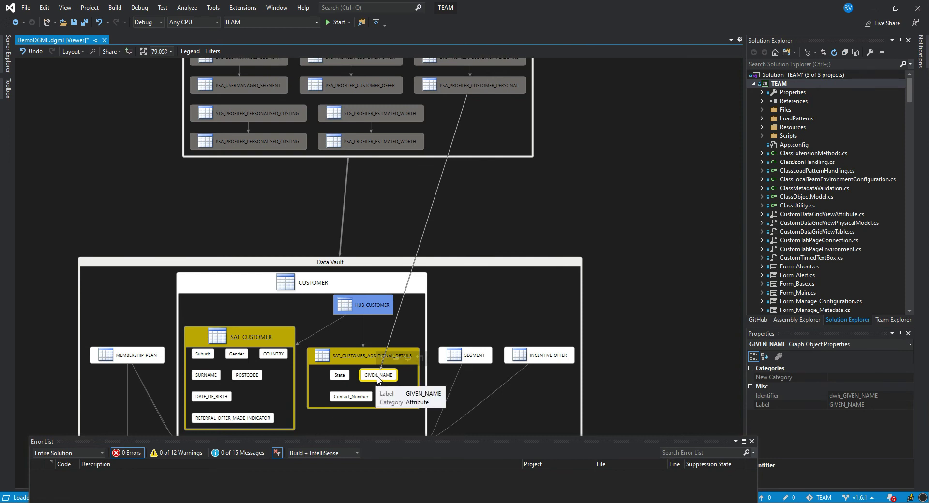
pyautogui.moveTo(485, 105)
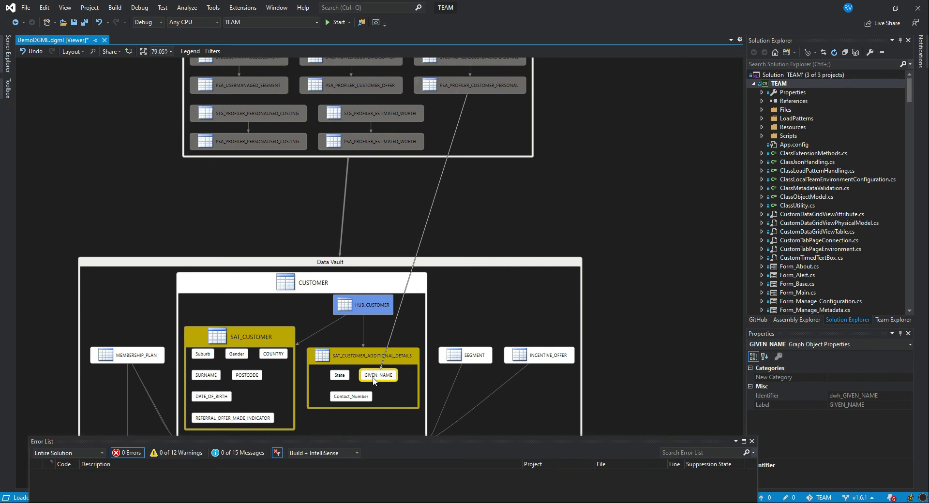
pyautogui.moveTo(377, 375)
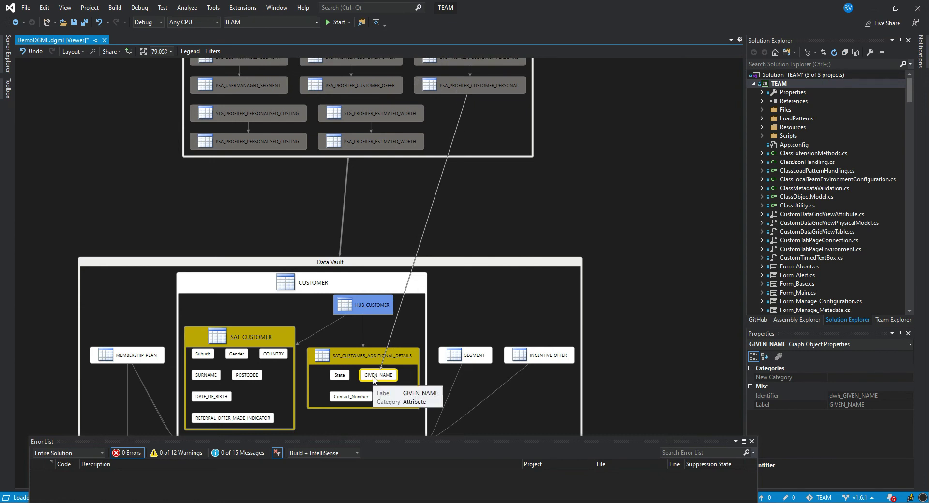
pyautogui.moveTo(351, 398)
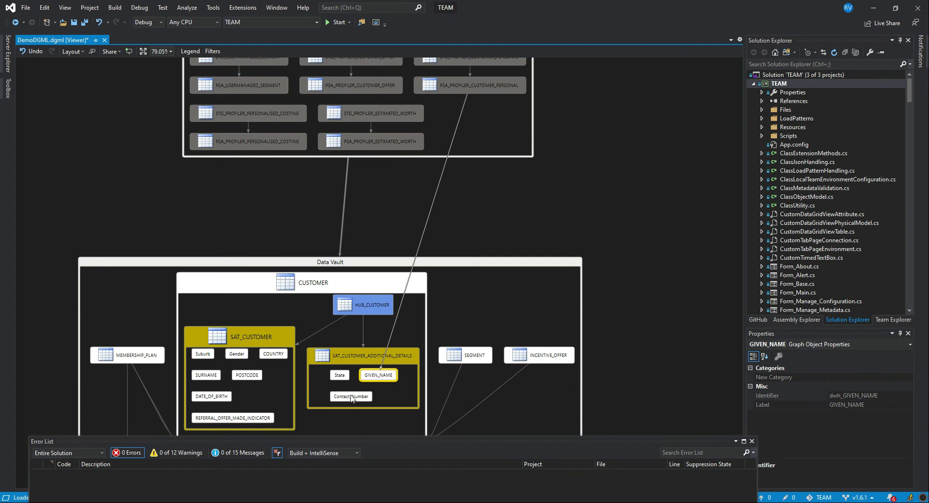